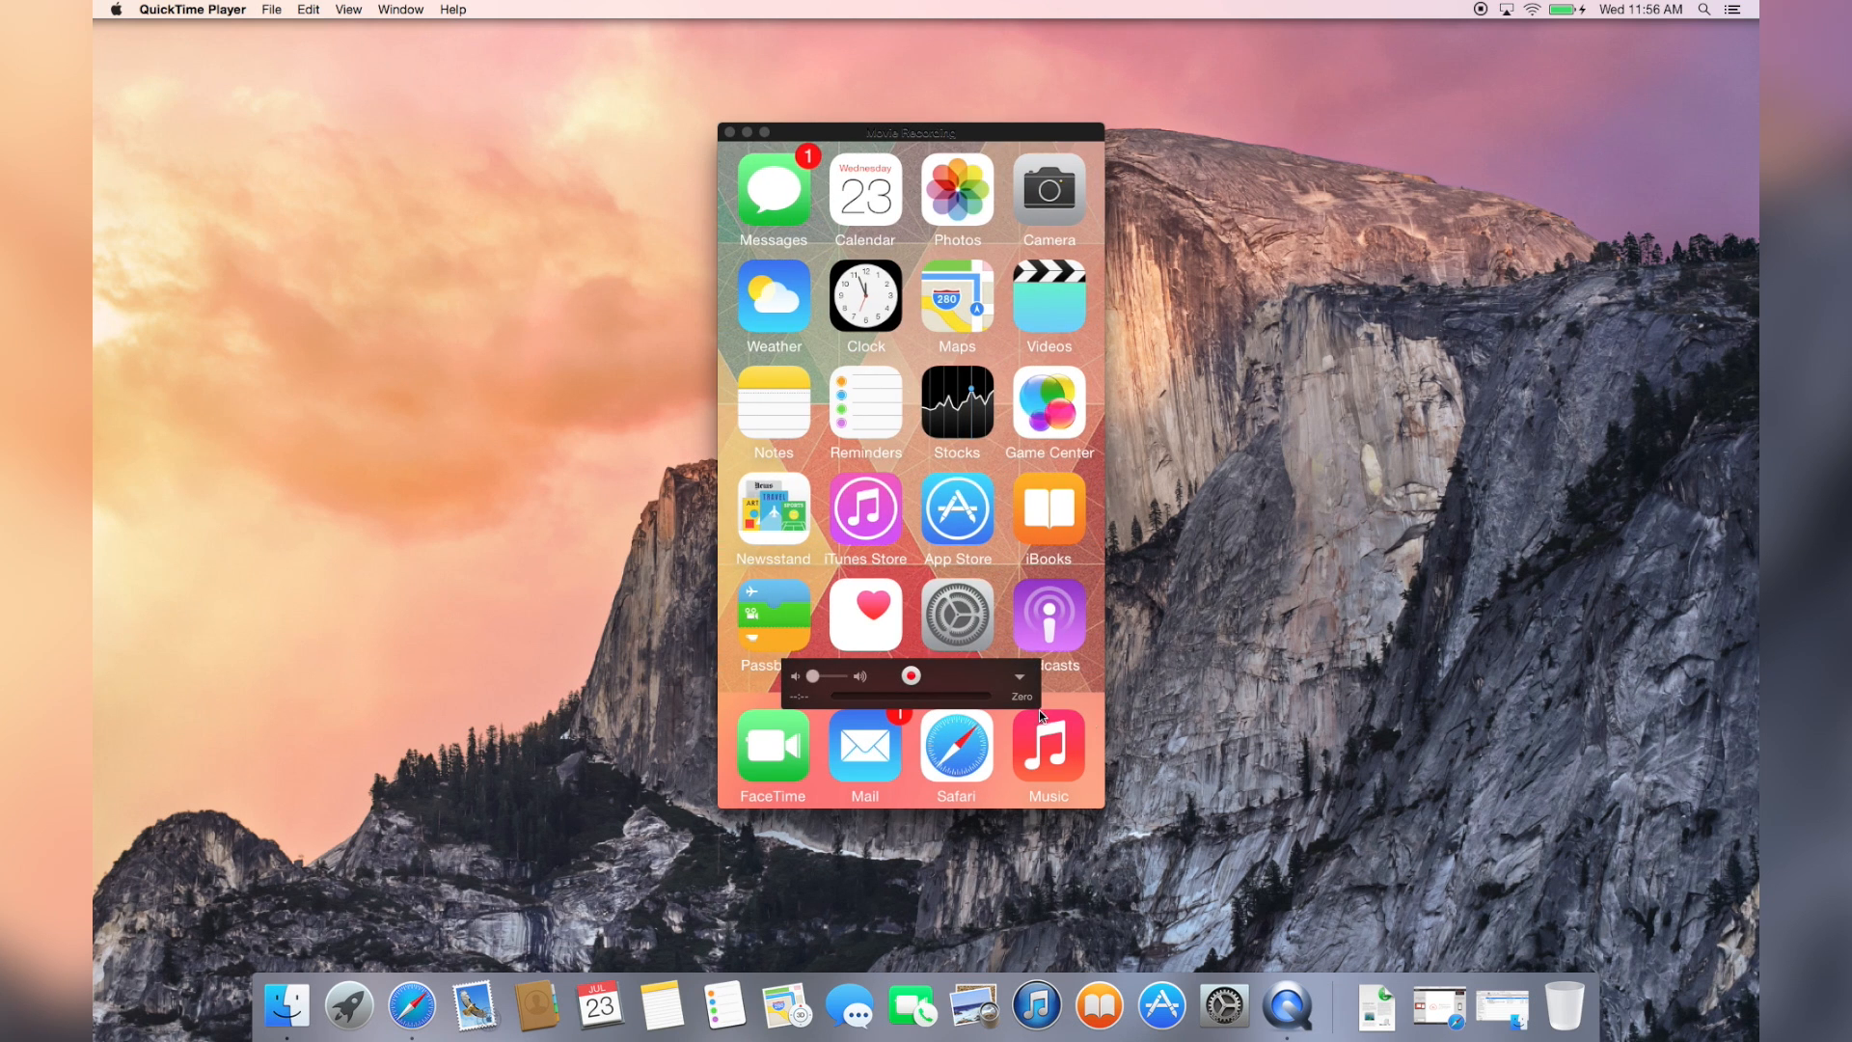
mouse_move(892, 269)
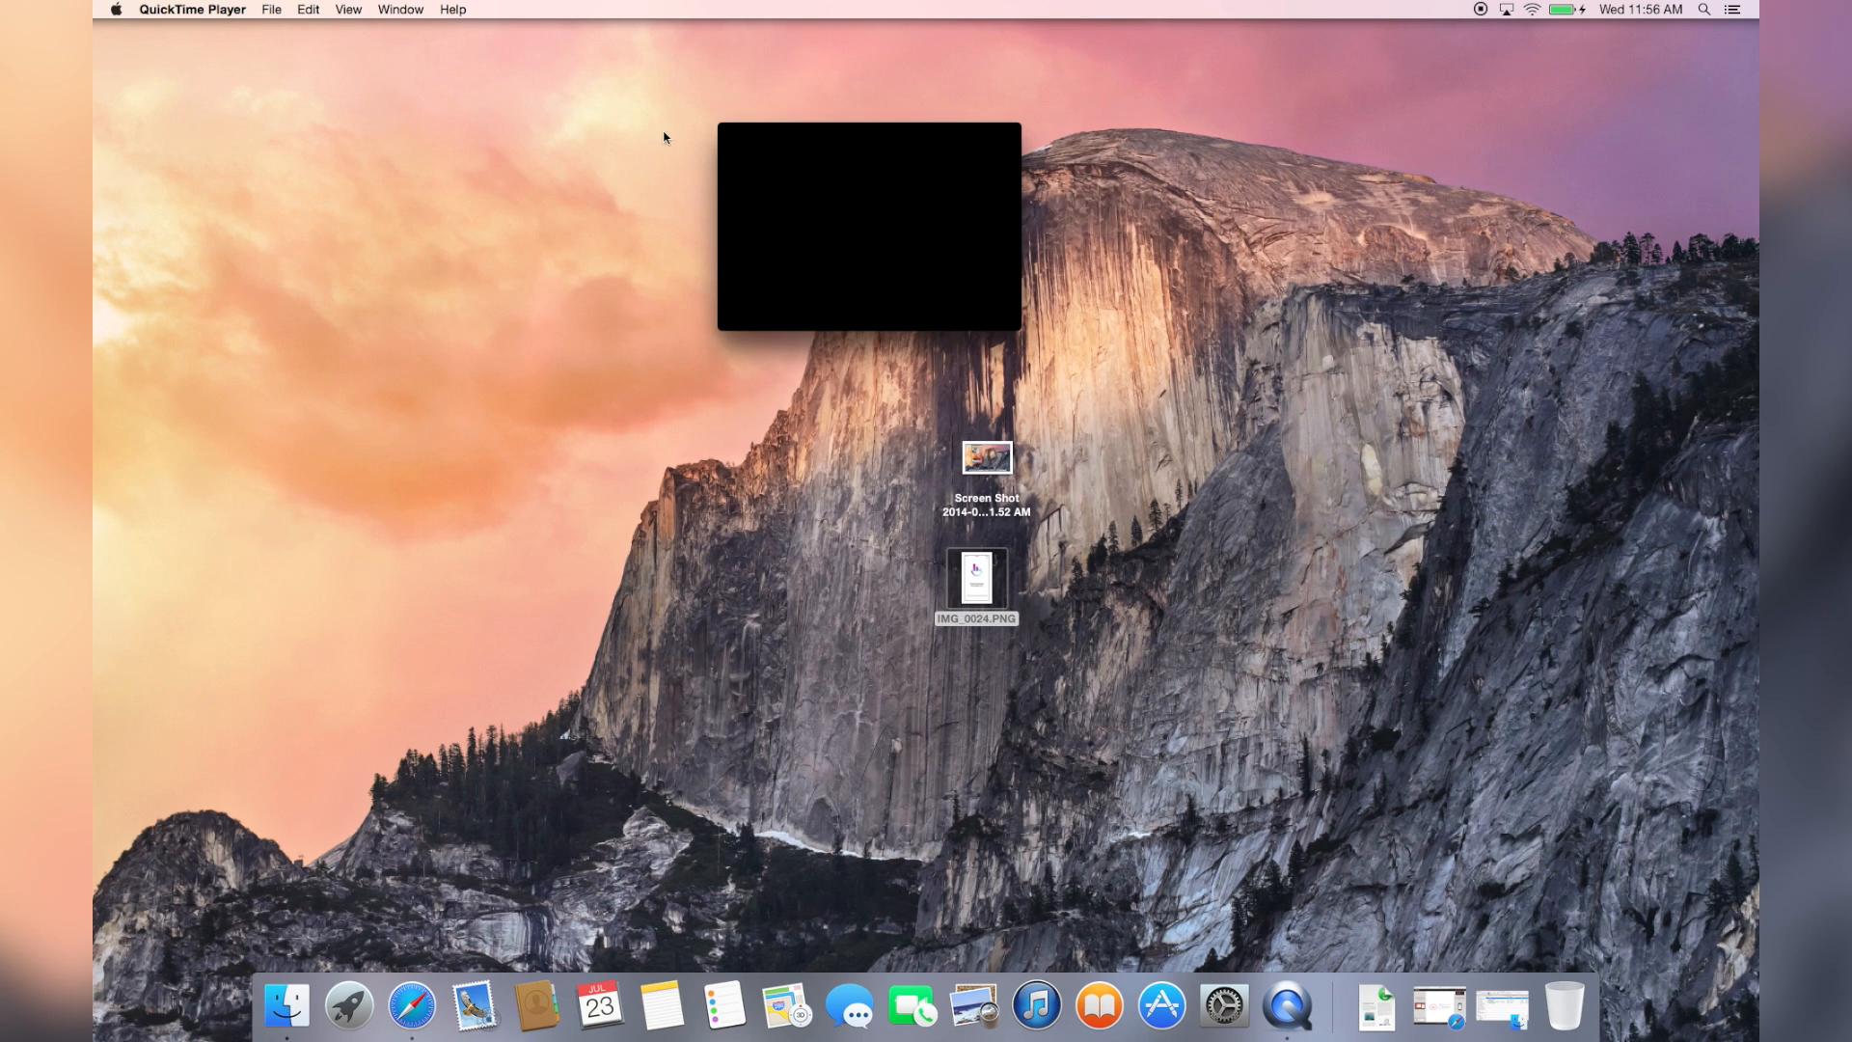
Step: Show the recording options to confirm the iPod is the selected camera source
click(975, 278)
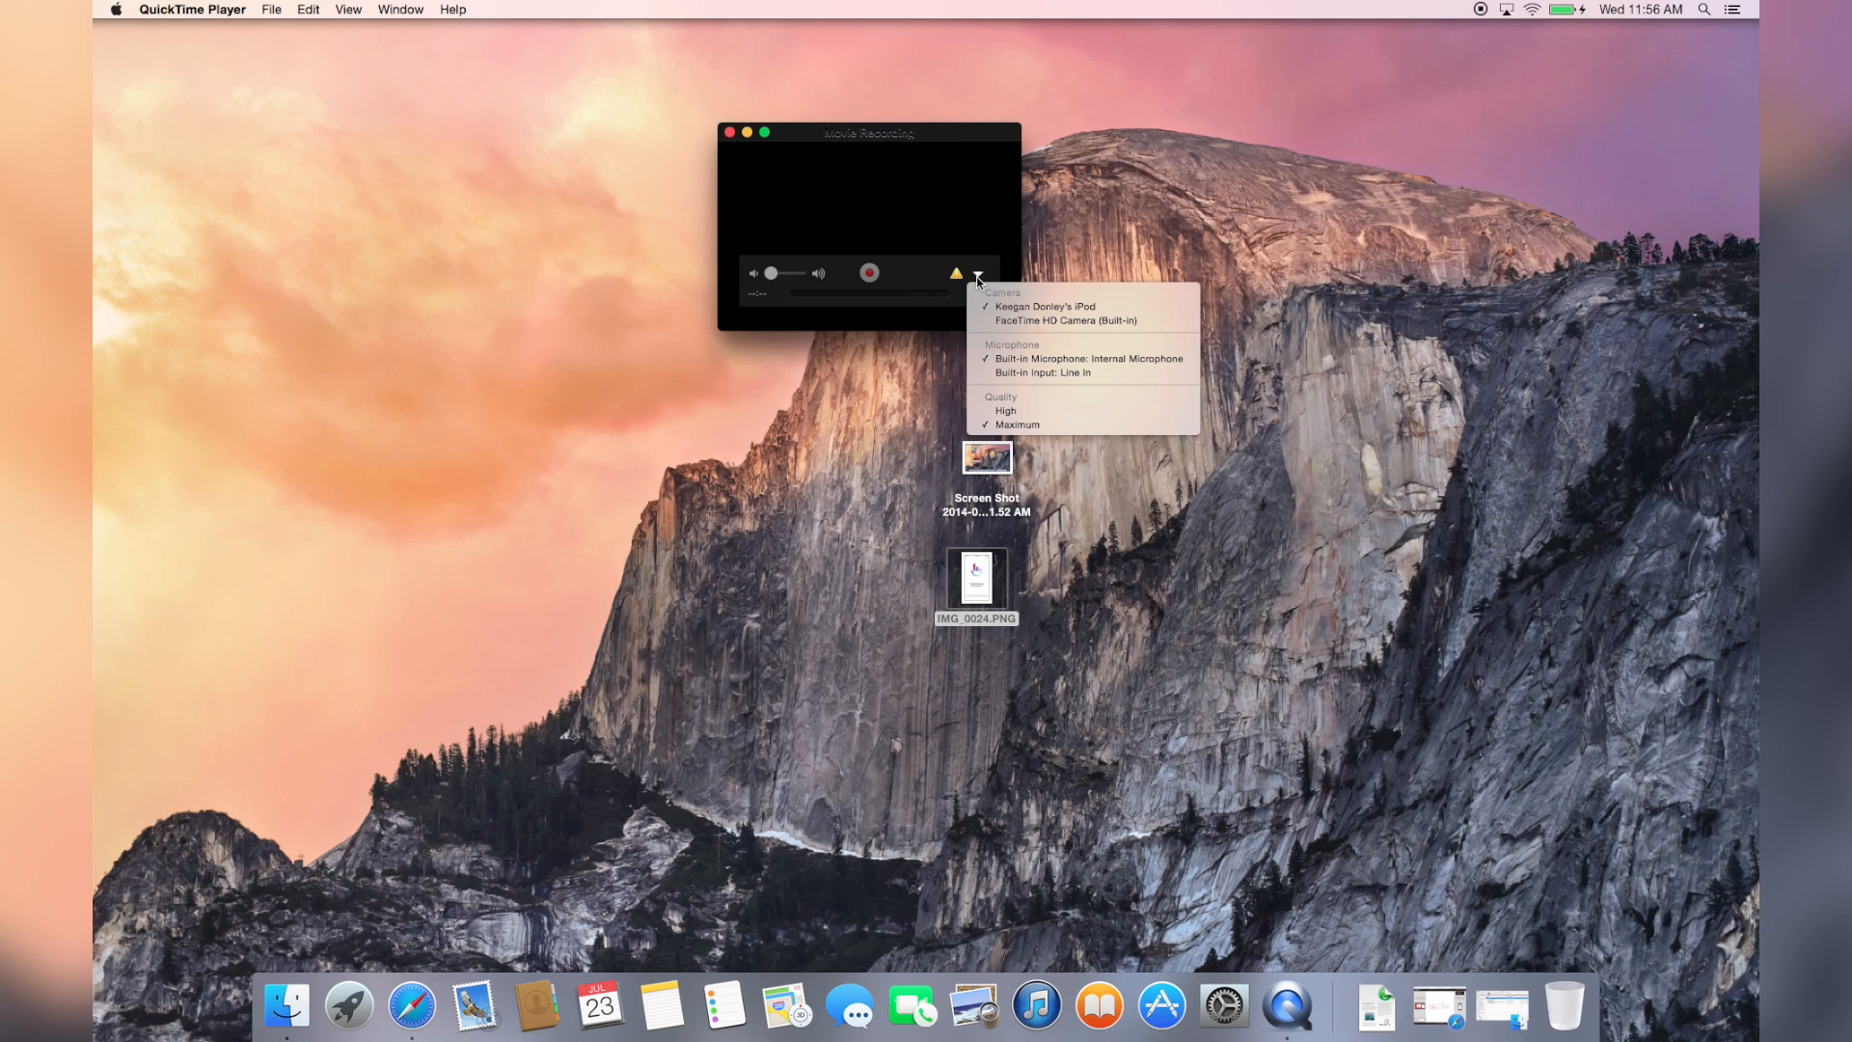
mouse_move(1065, 320)
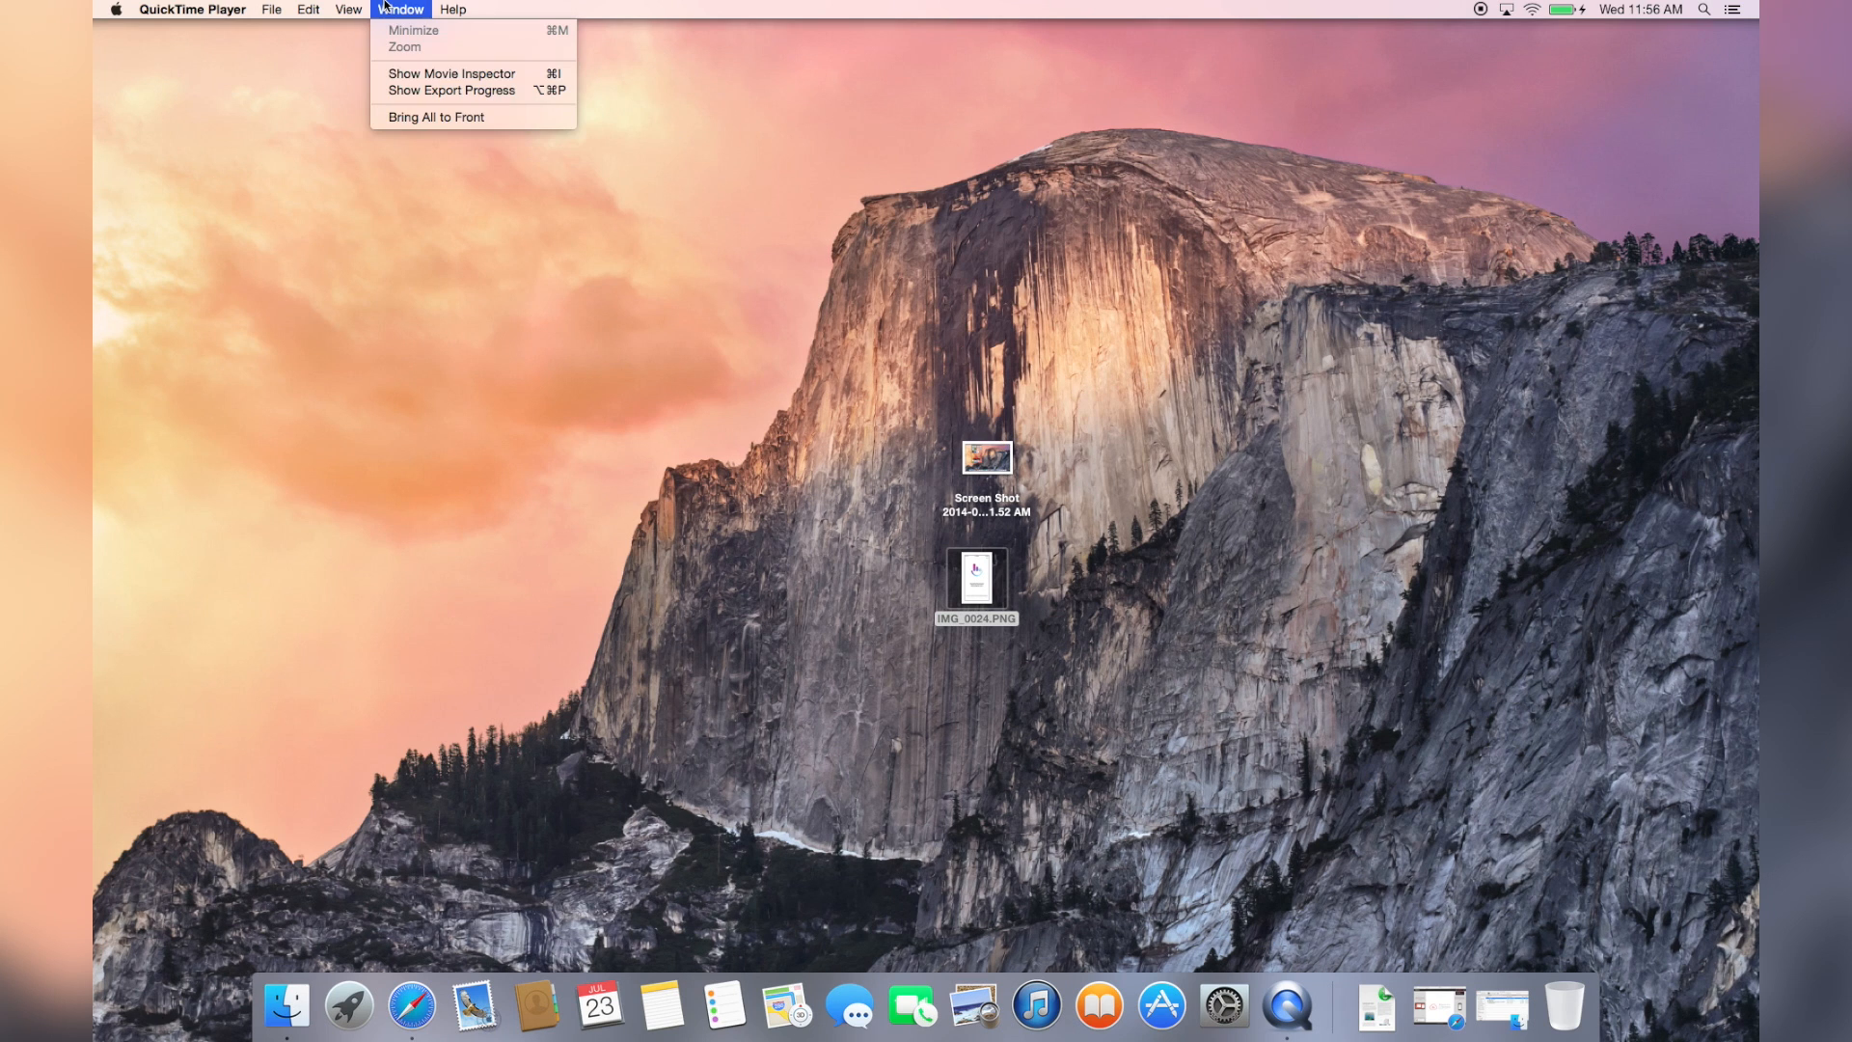
Step: Start a new movie recording of the iPod home screen from the File menu
click(273, 9)
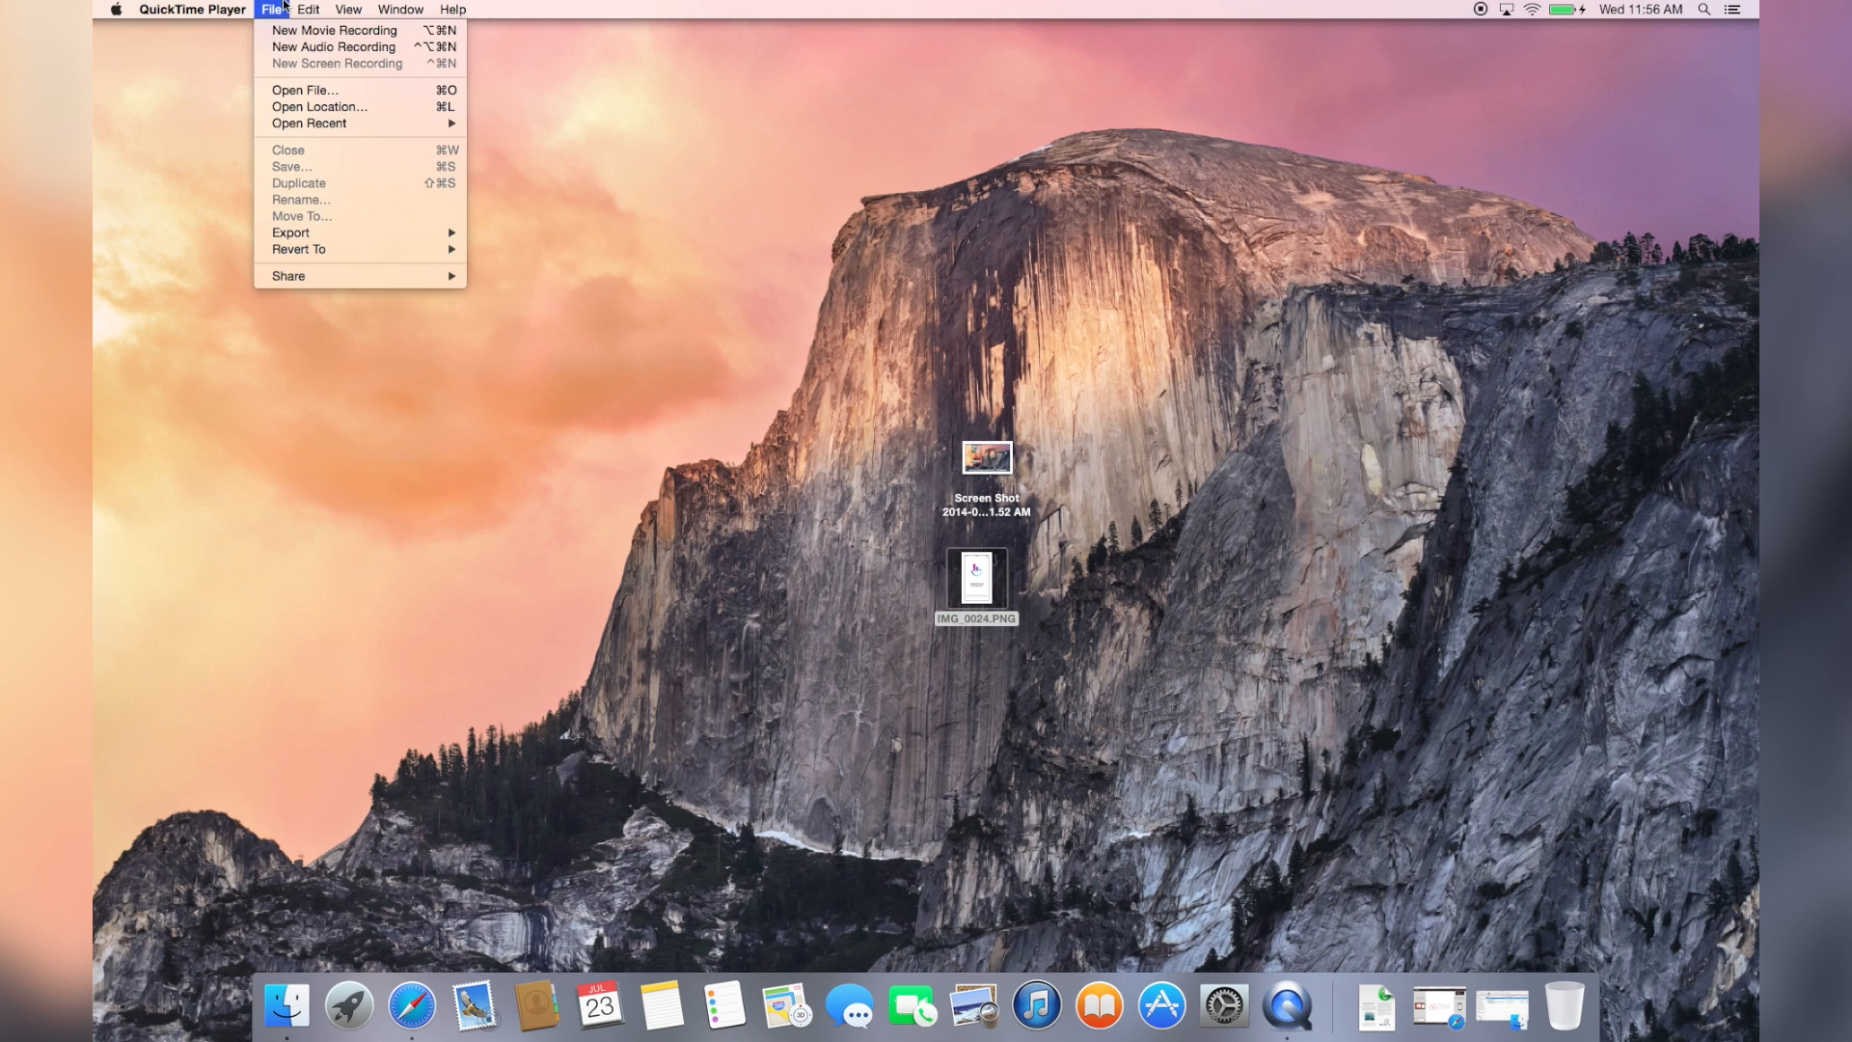
click(333, 30)
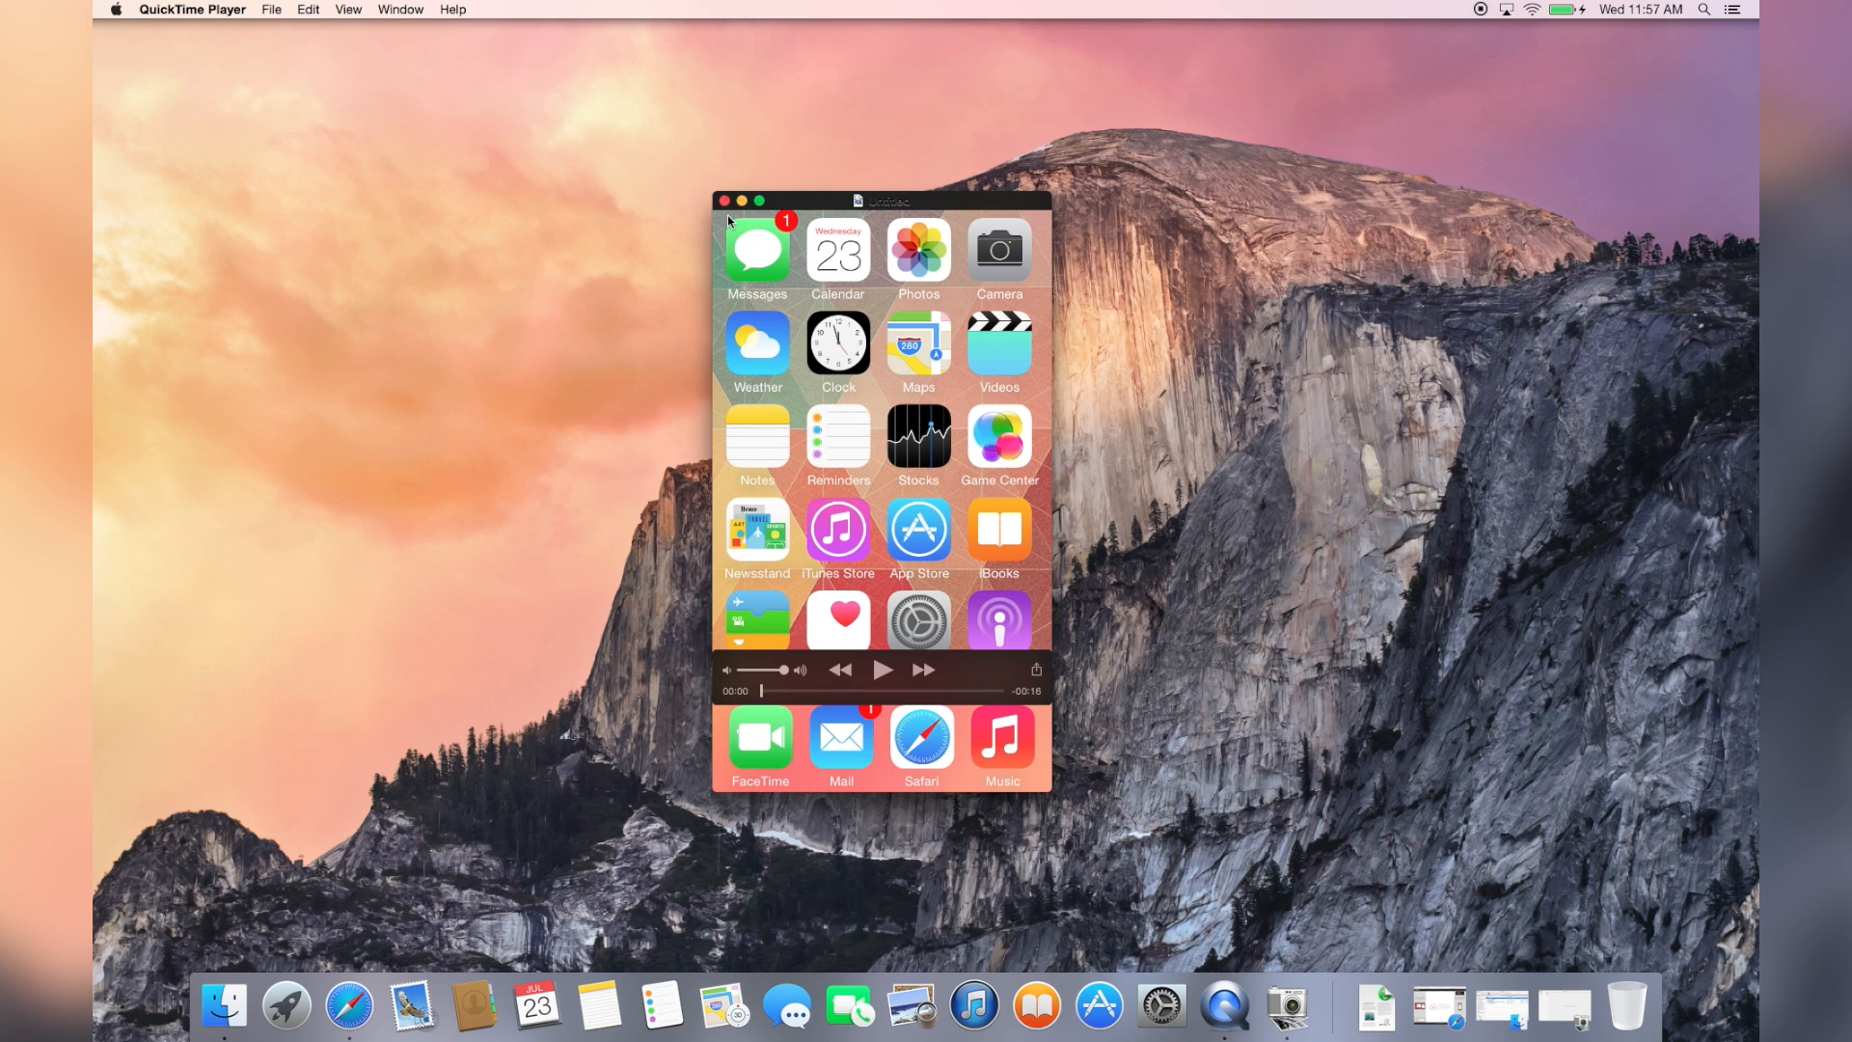
Step: Close the finished recording and save it as 'Untitled' on the Desktop
click(725, 199)
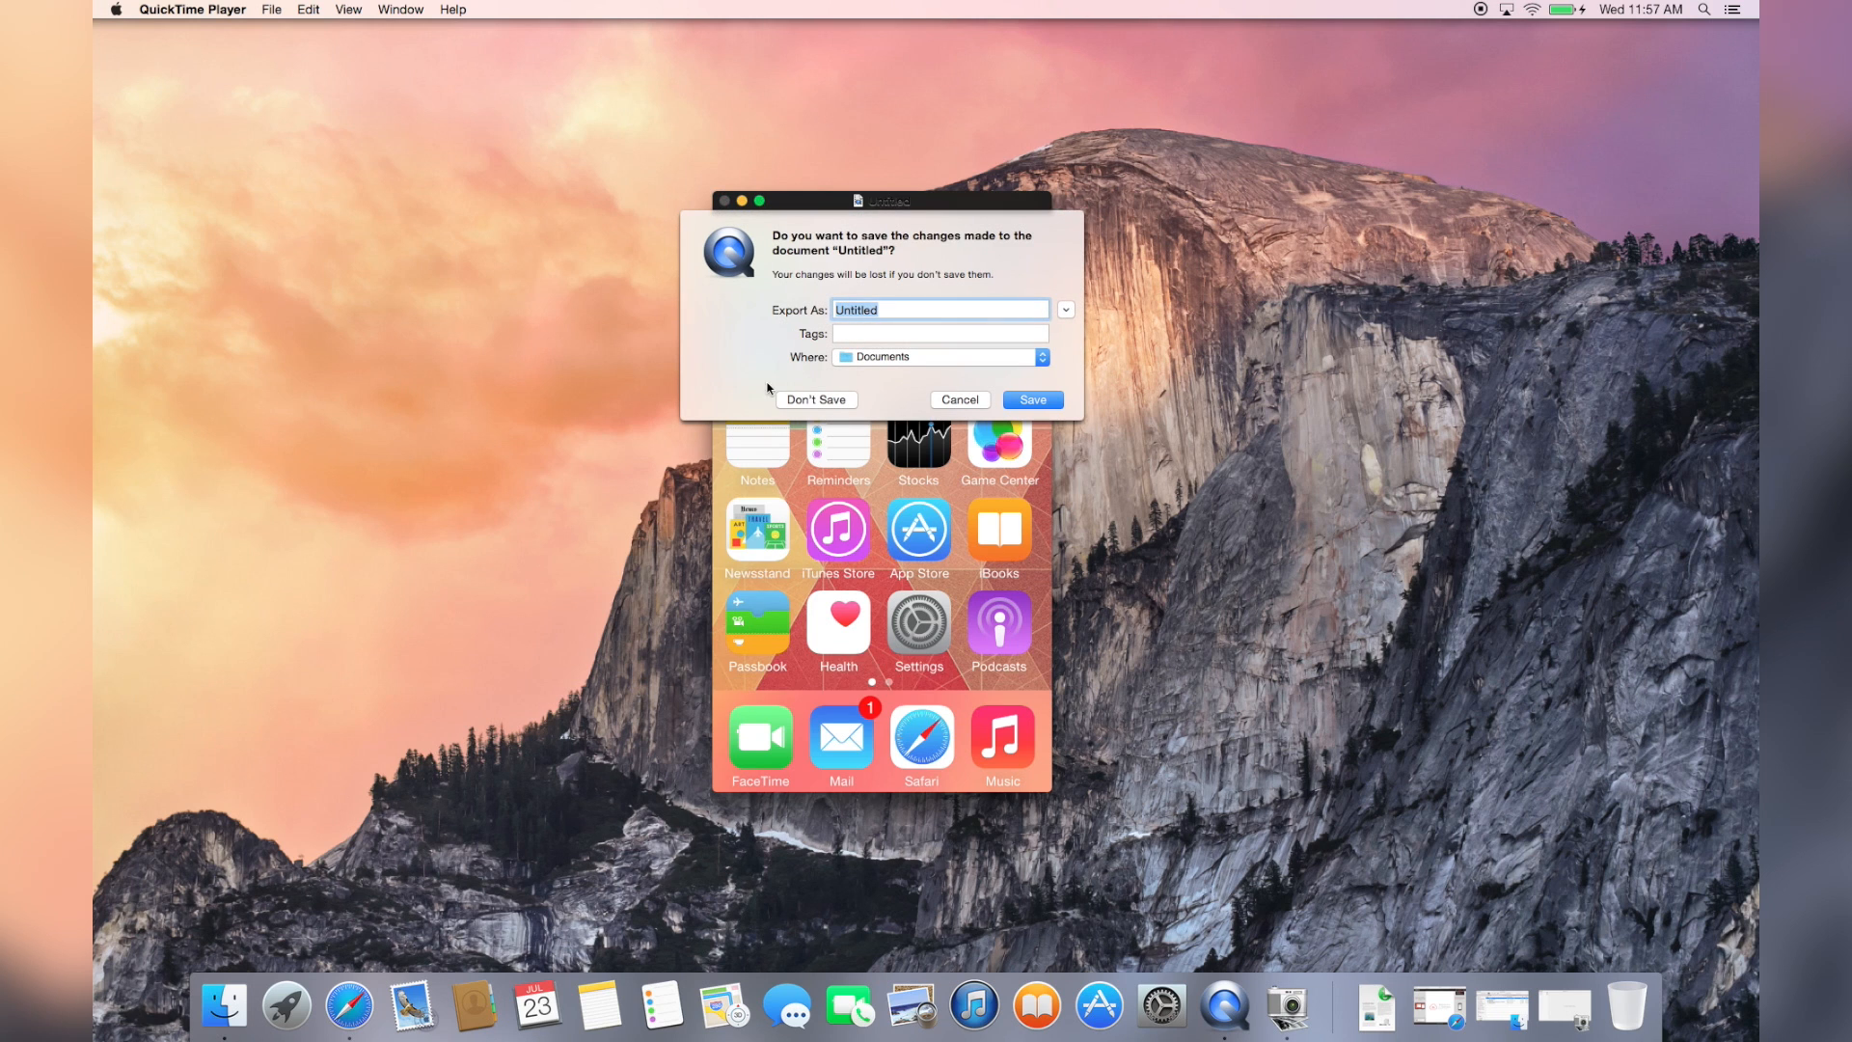
mouse_move(898, 367)
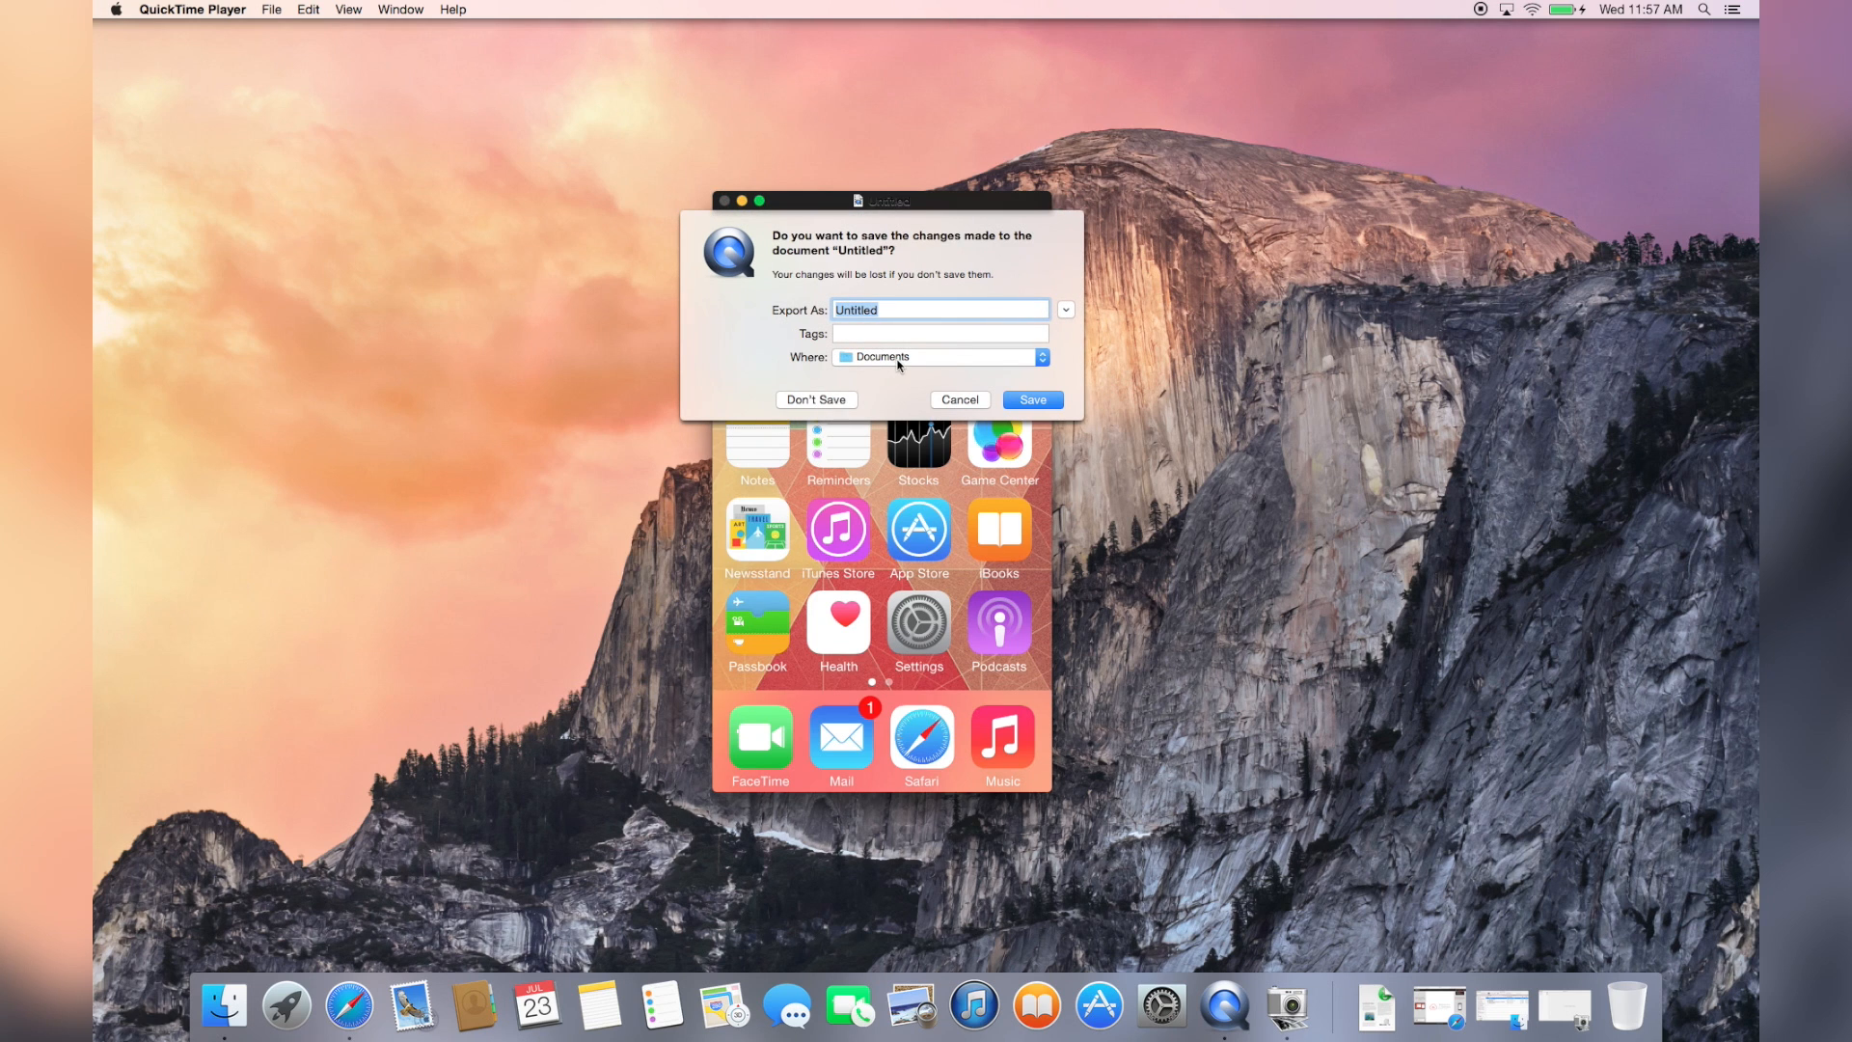
click(937, 357)
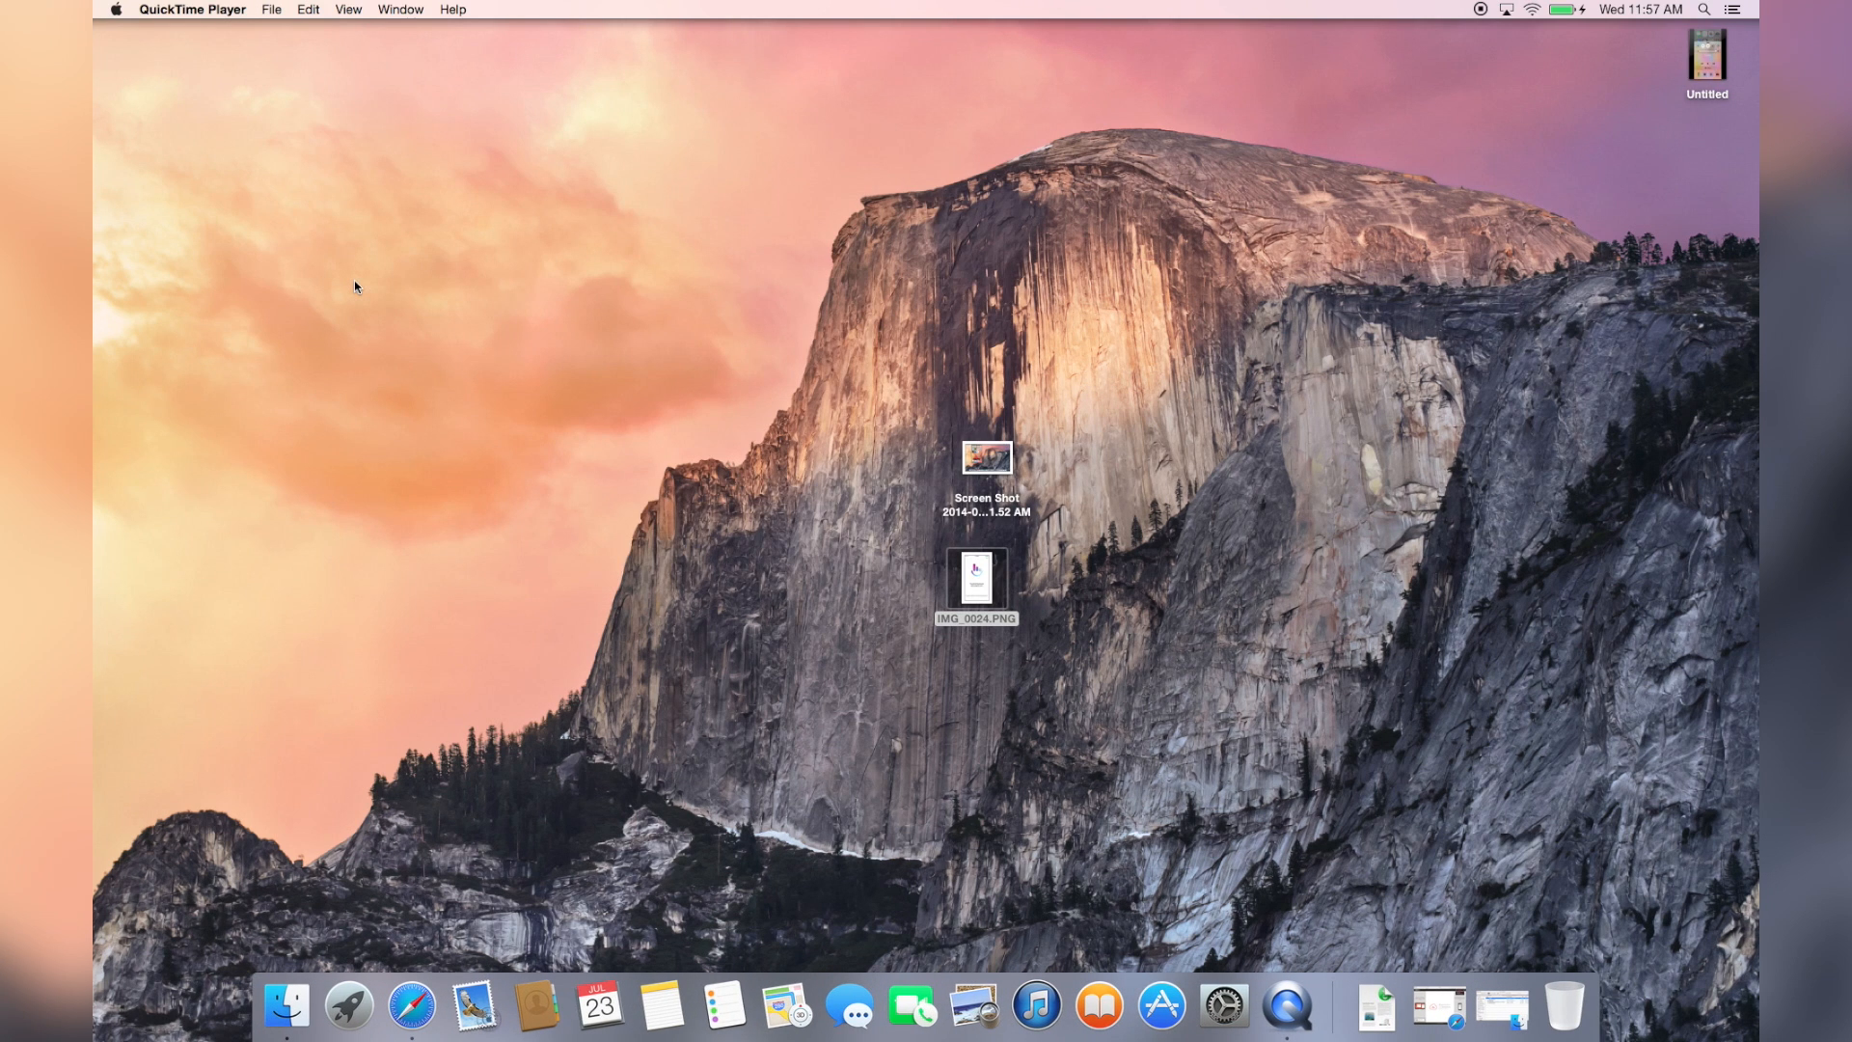
click(1706, 57)
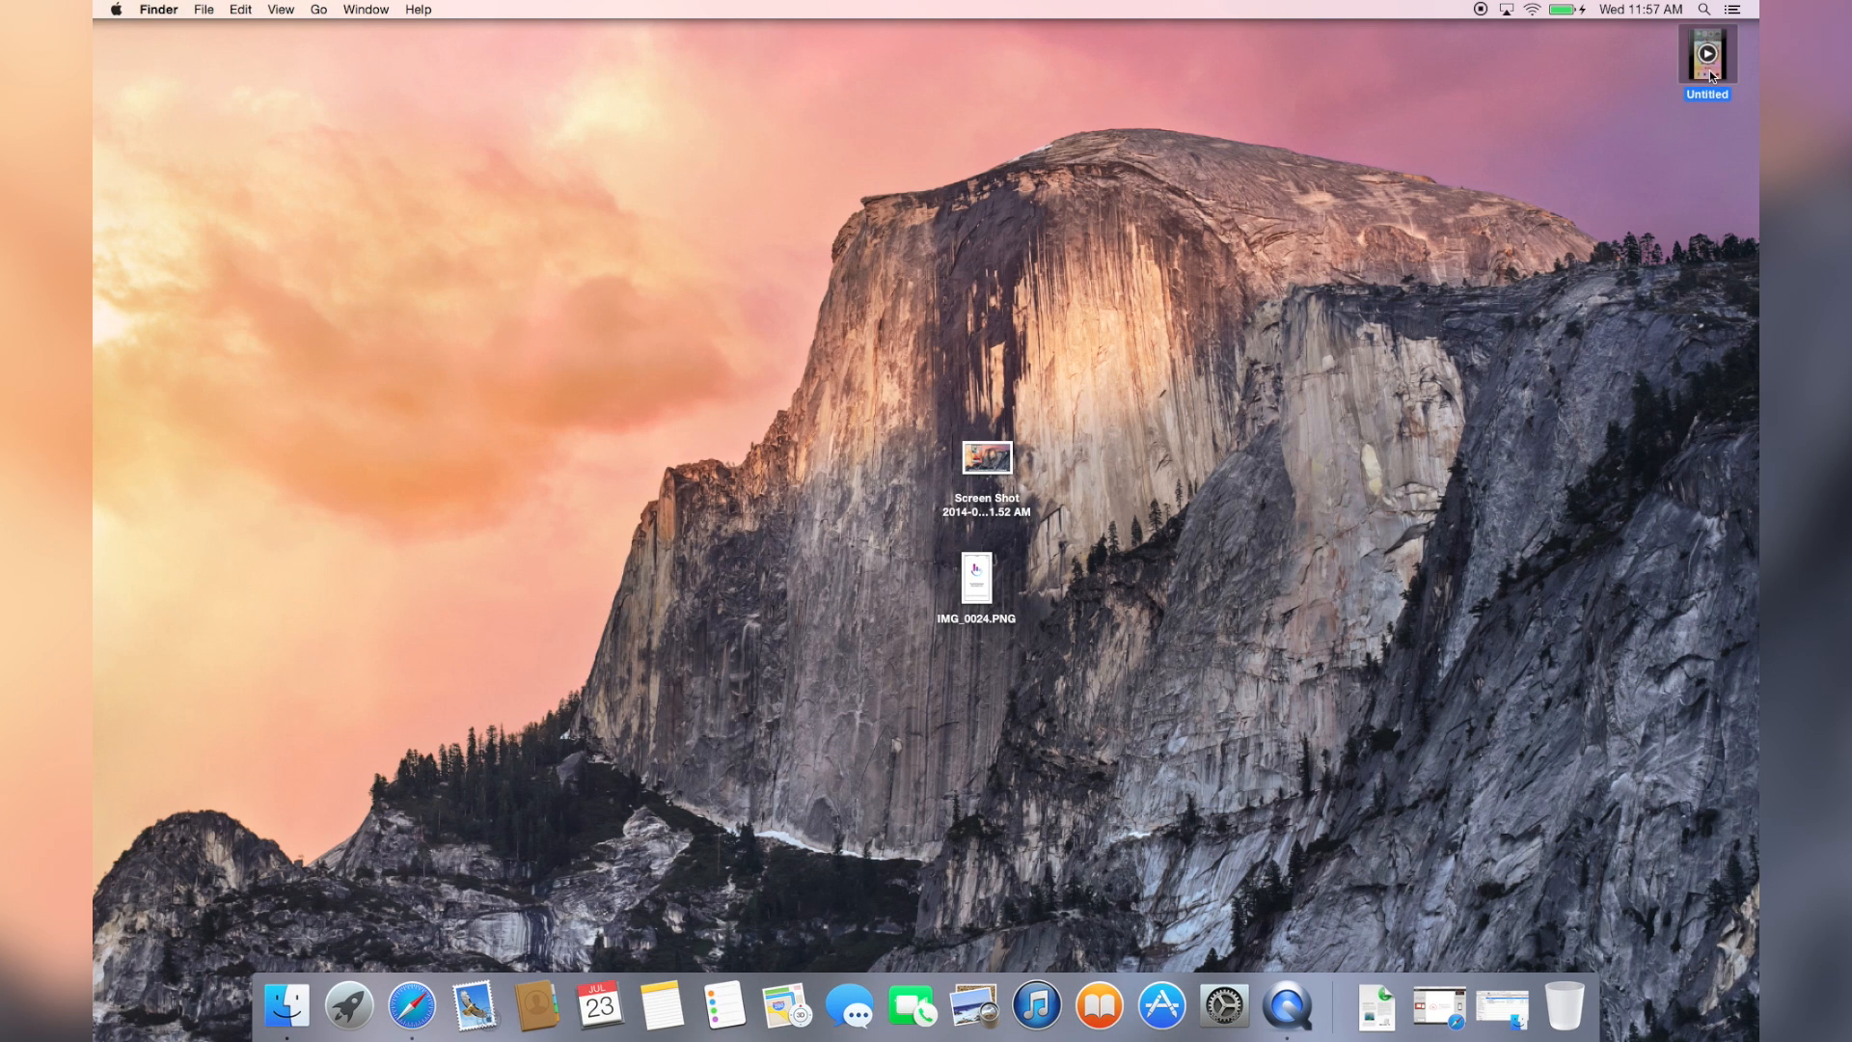
double_click(1706, 56)
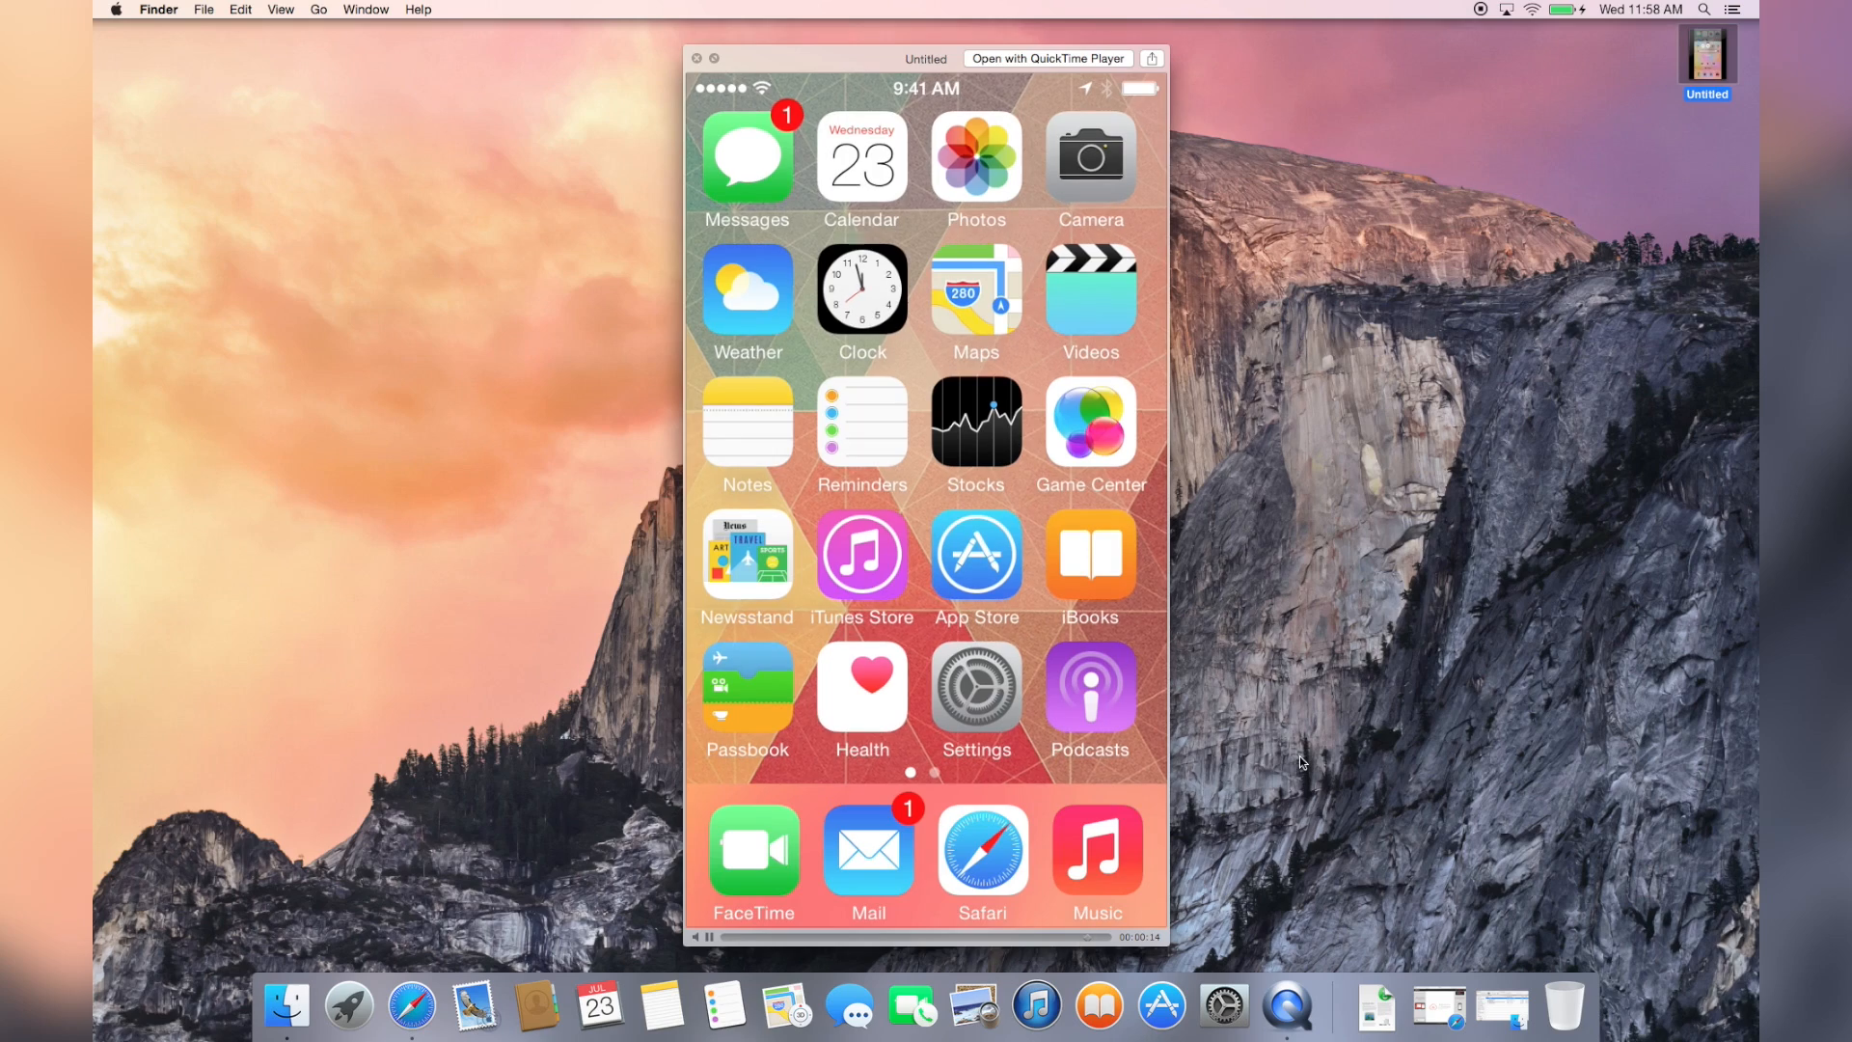
click(697, 58)
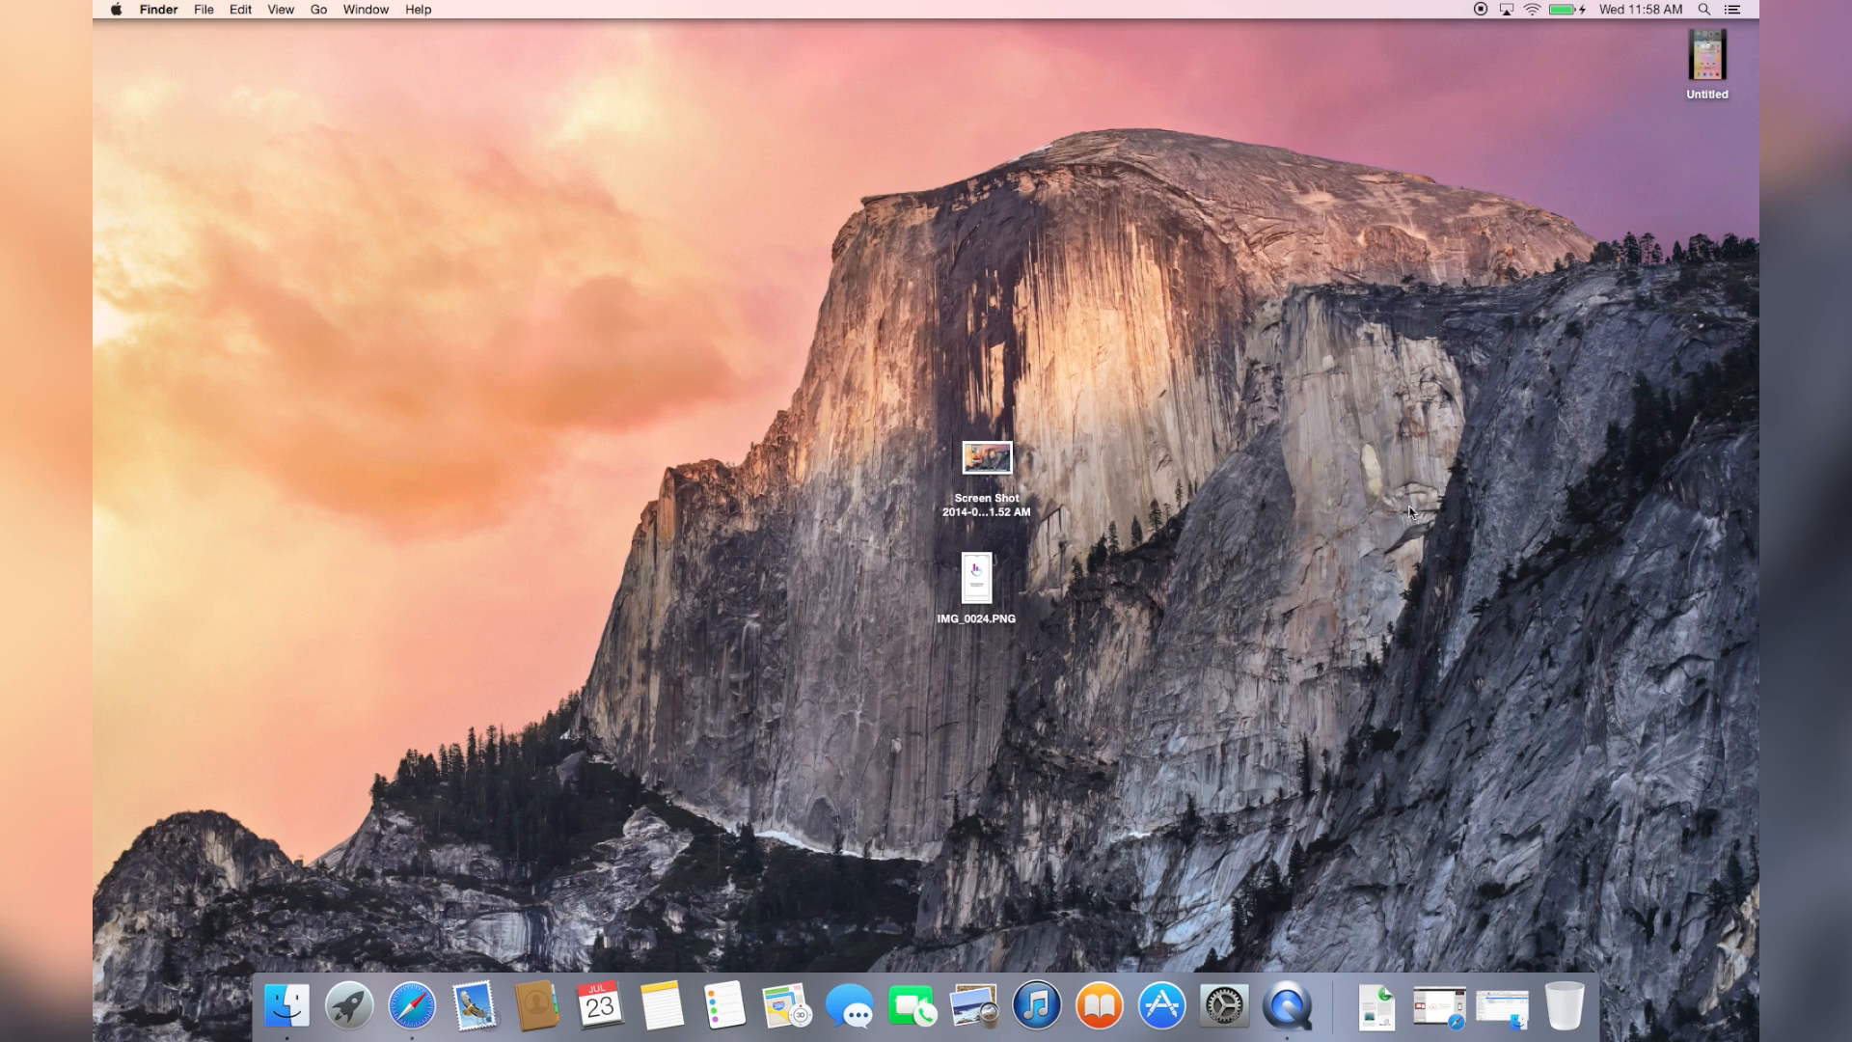